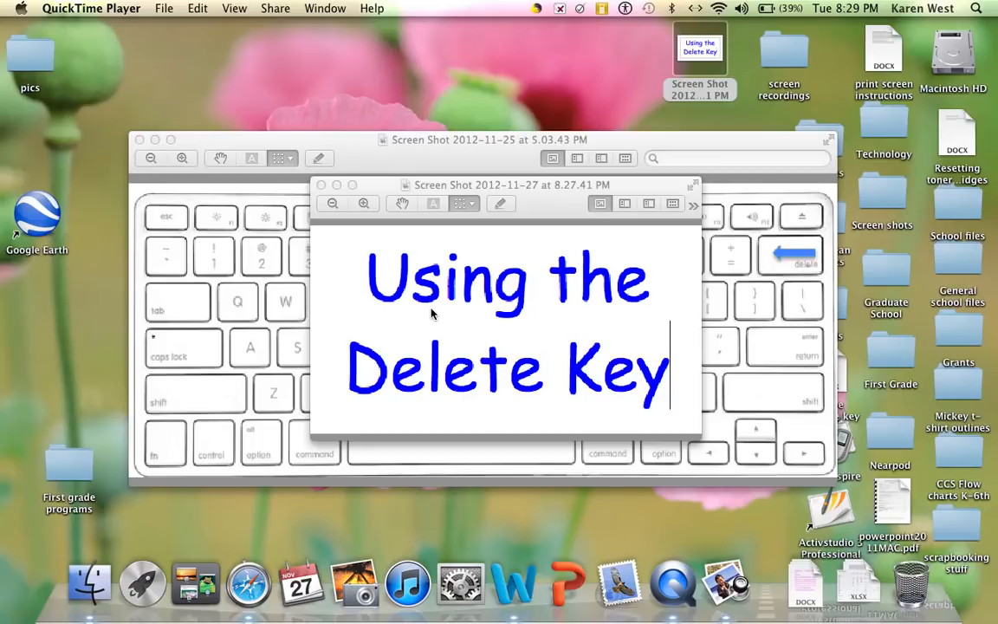
# Close the 'Using the Delete Key' title screenshot in Preview.
pyautogui.click(322, 184)
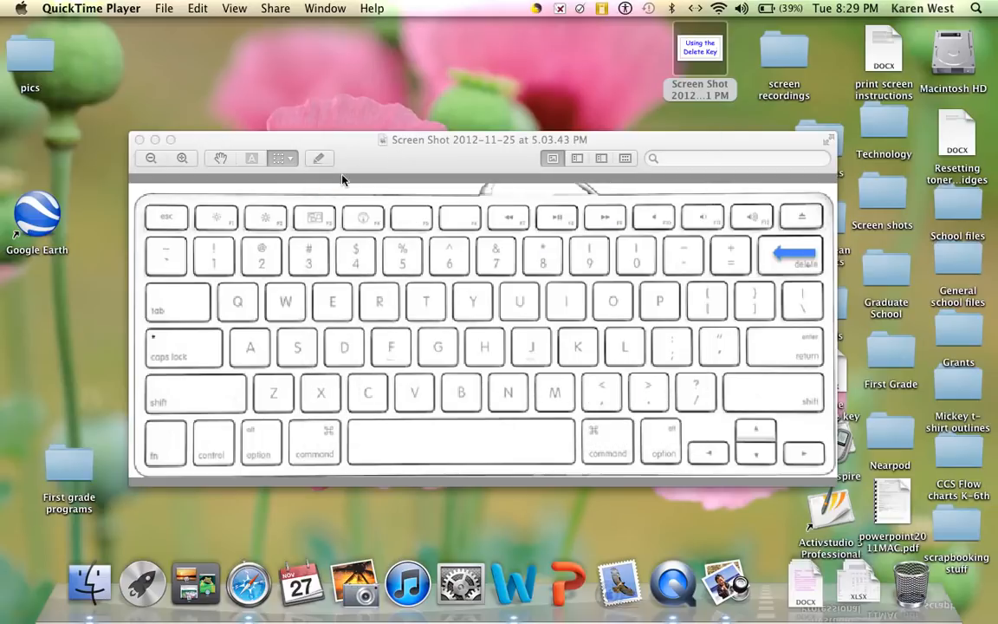
pyautogui.moveTo(821, 235)
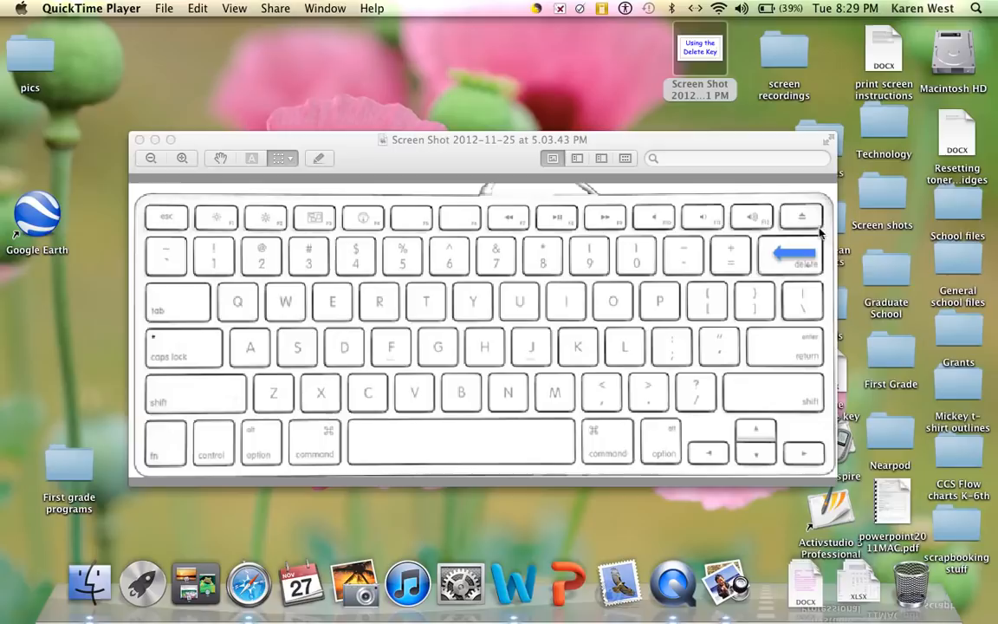
pyautogui.moveTo(832, 251)
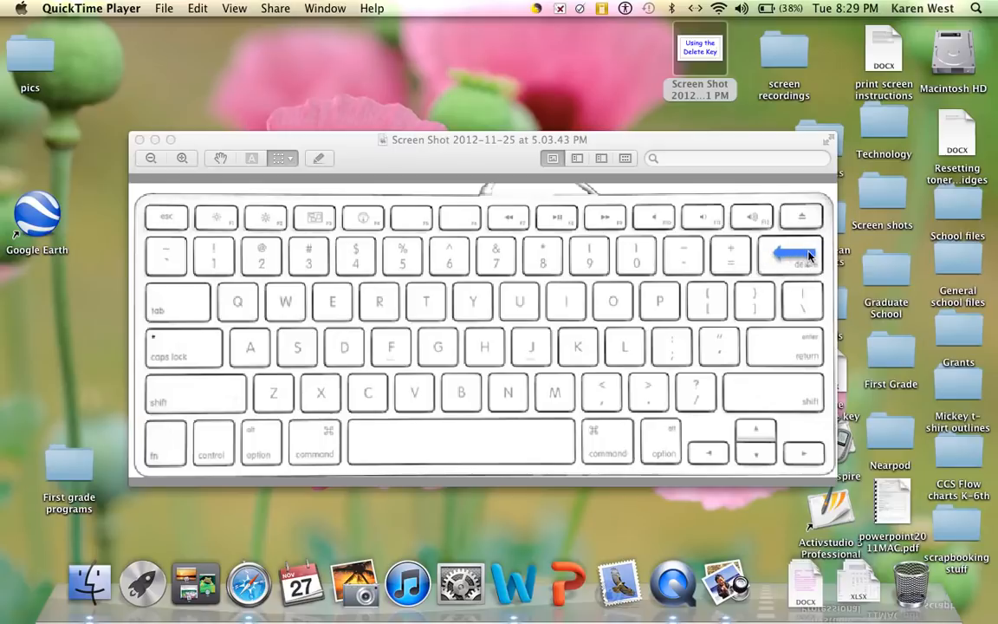
pyautogui.moveTo(806, 254)
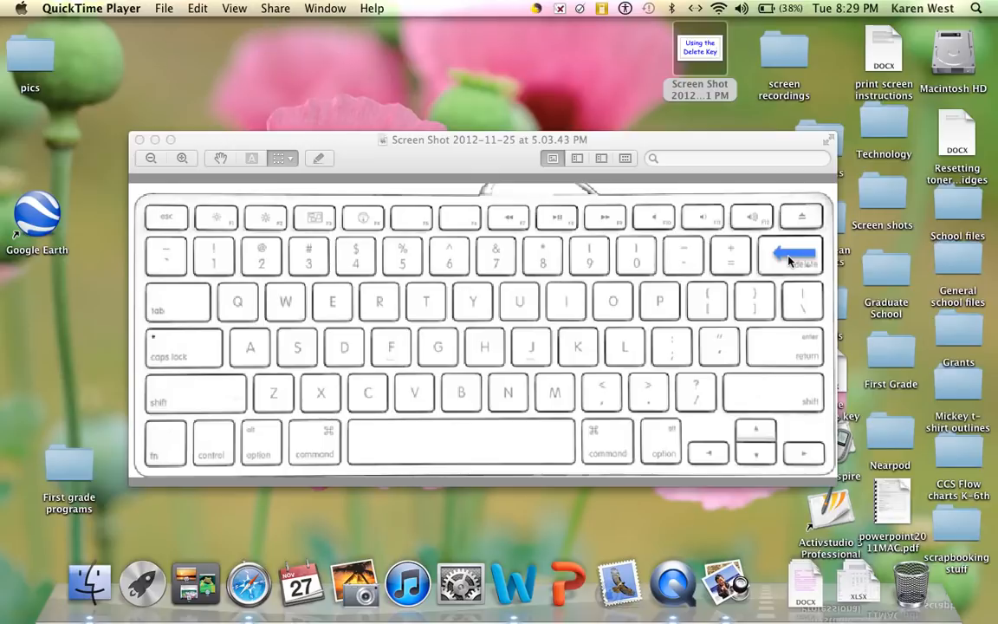
pyautogui.moveTo(707, 298)
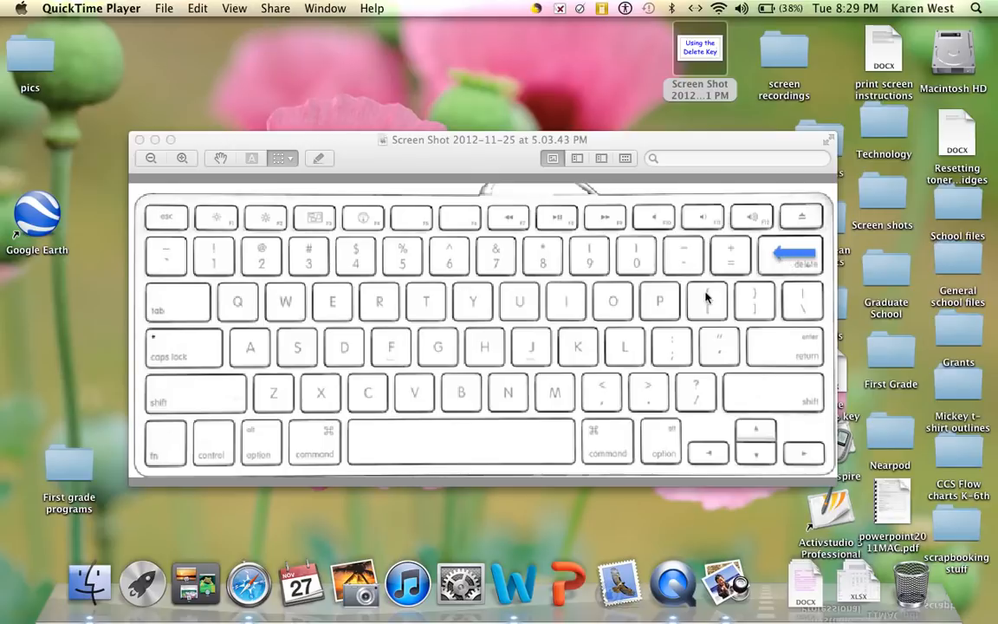
pyautogui.moveTo(442, 448)
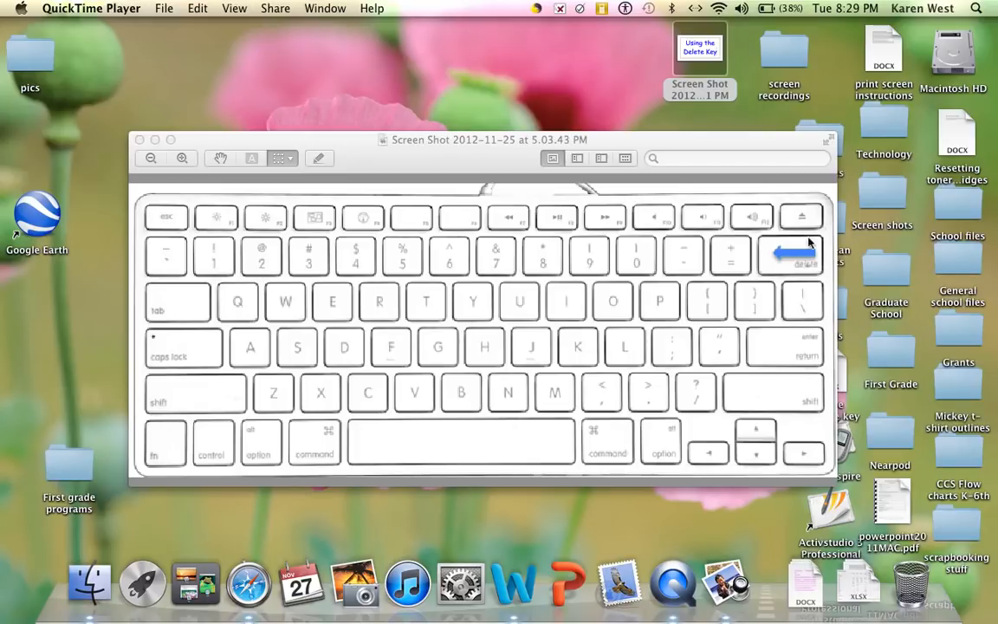
pyautogui.moveTo(789, 279)
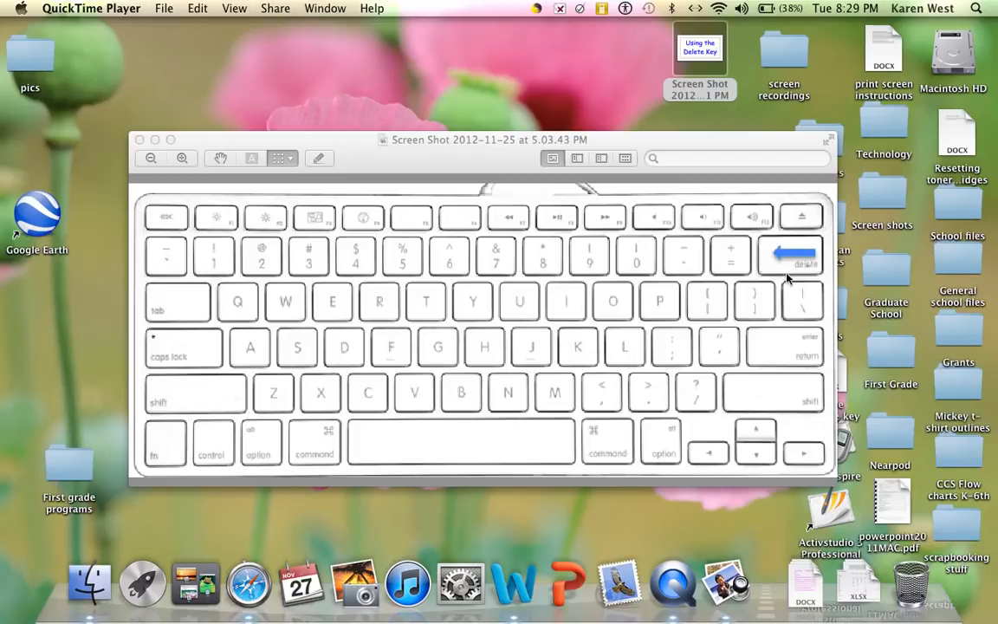
pyautogui.moveTo(784, 276)
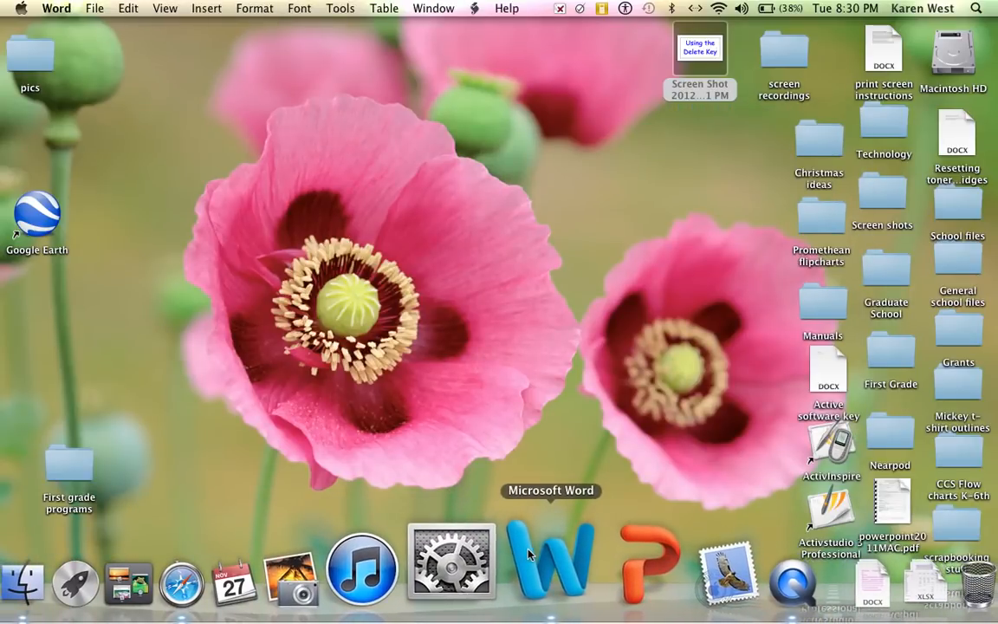
# Launch Word and type 'Ms West Ma' into a new blank document.
pyautogui.click(551, 563)
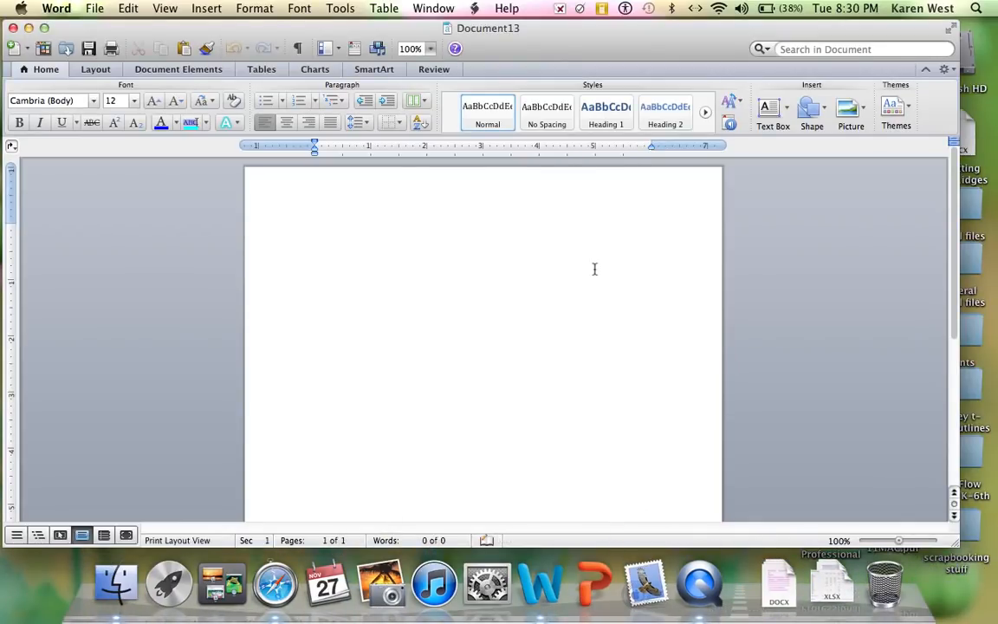
pyautogui.click(315, 229)
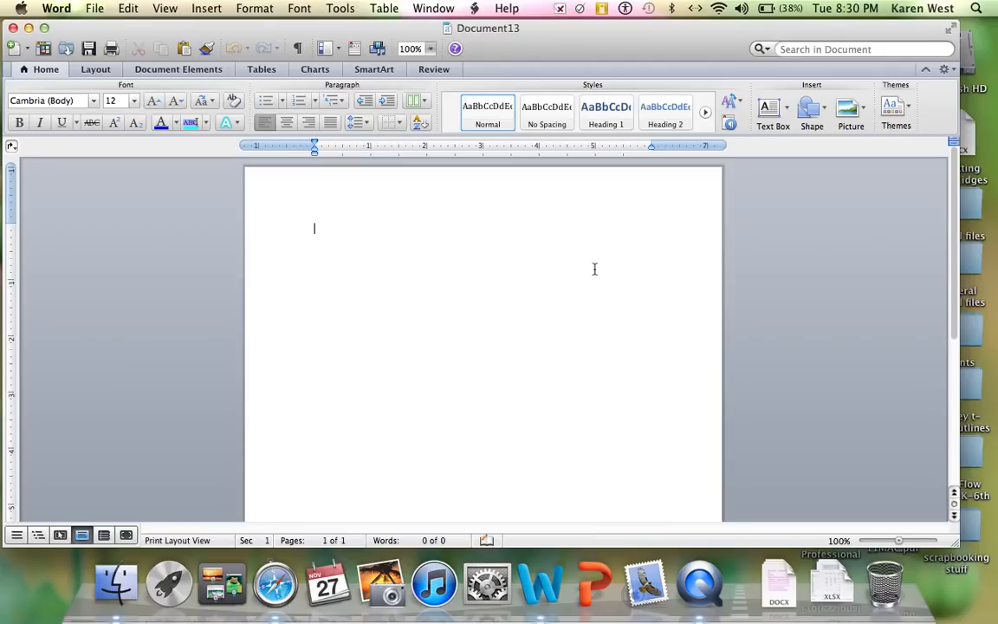
pyautogui.write('Ms')
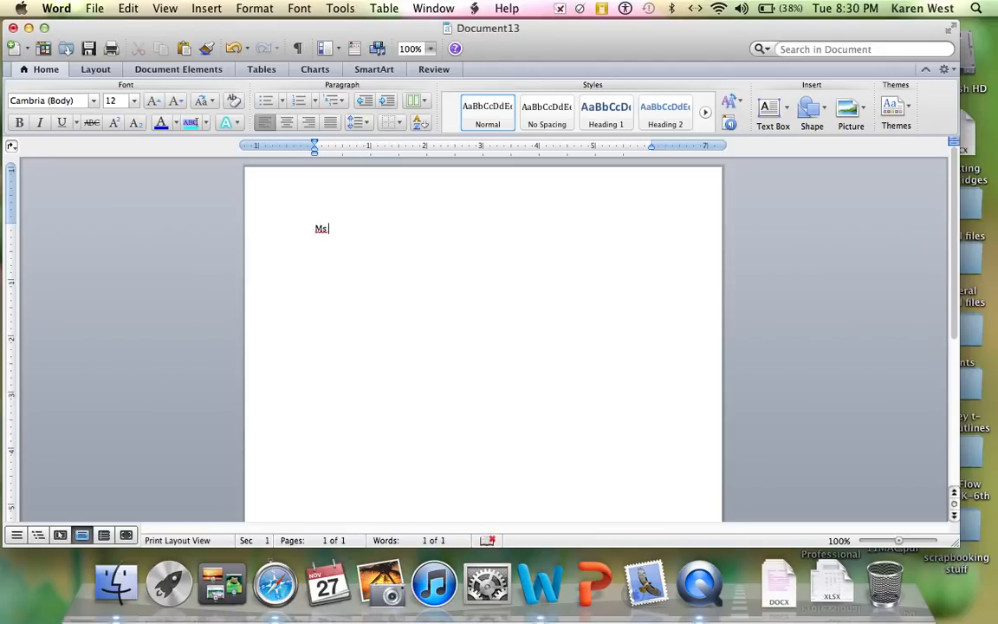
pyautogui.write('West')
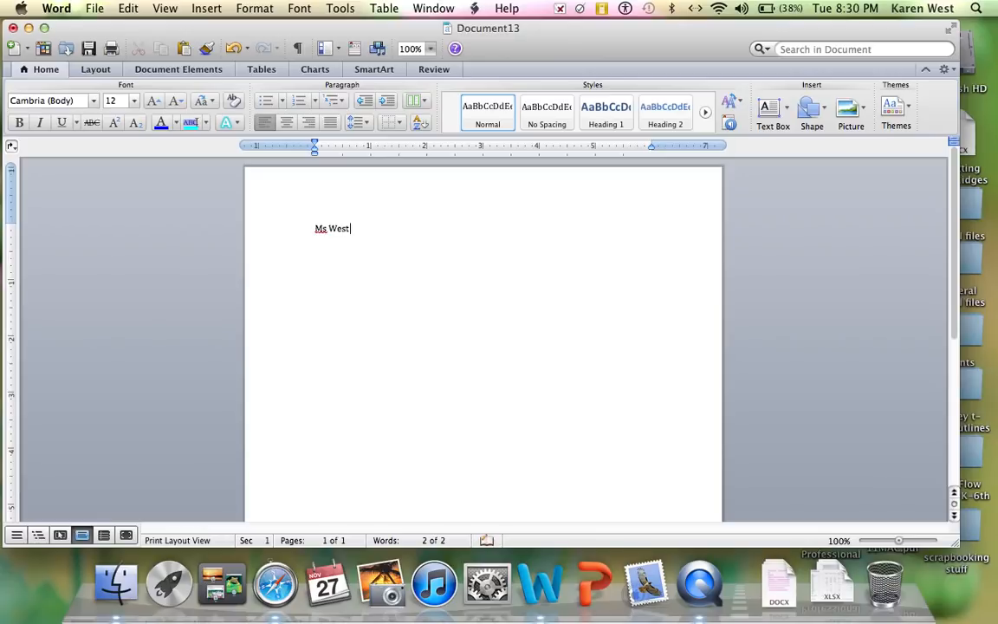
pyautogui.write('Ma')
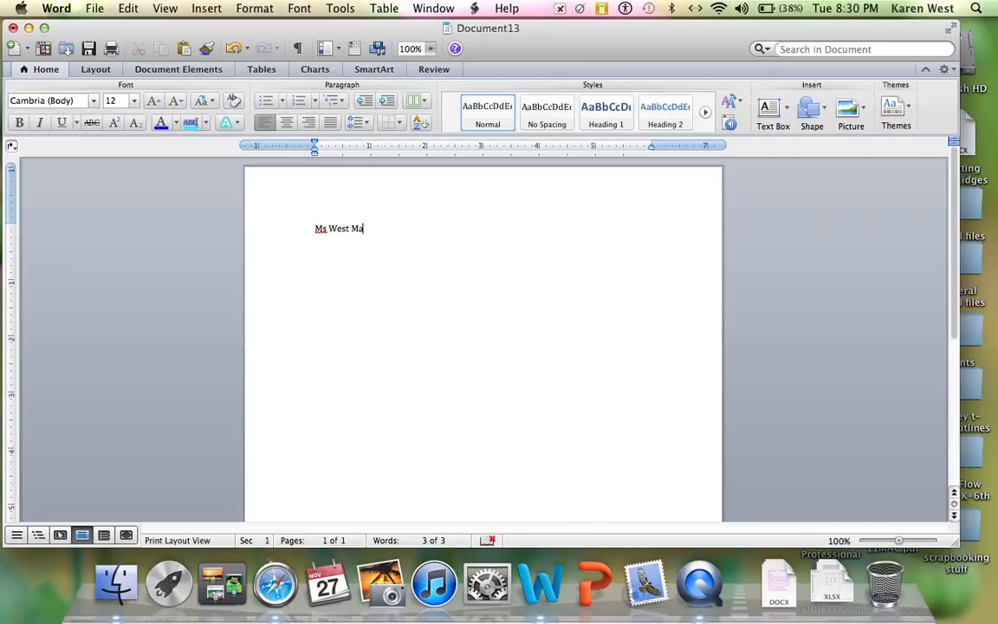
# Backspace over the mistyped letters and retype so the line reads 'Ms West Ms West'.
pyautogui.press('Backspace')
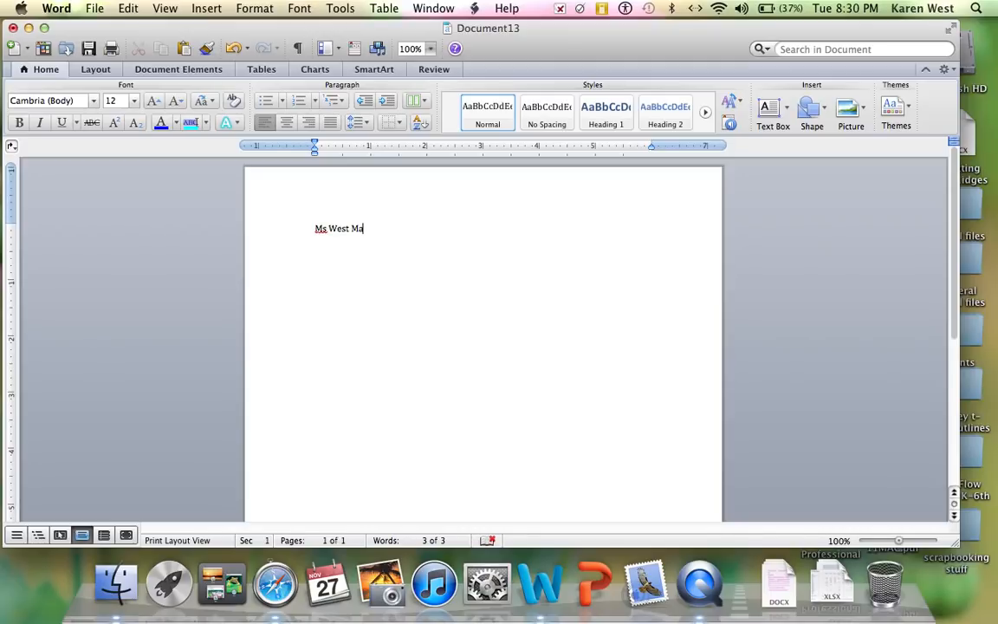
pyautogui.press('Backspace')
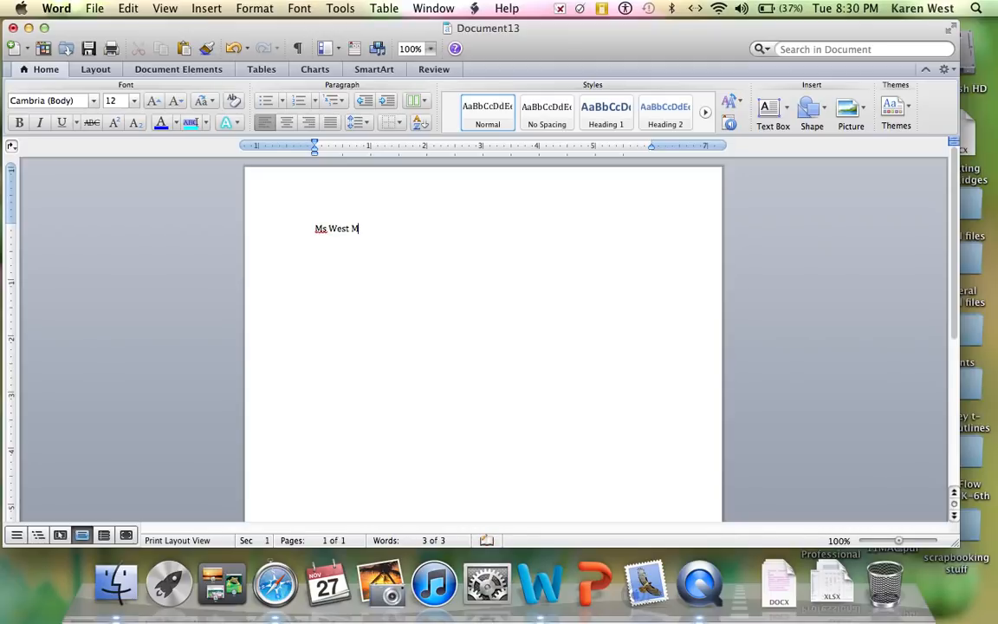
pyautogui.press('backspace')
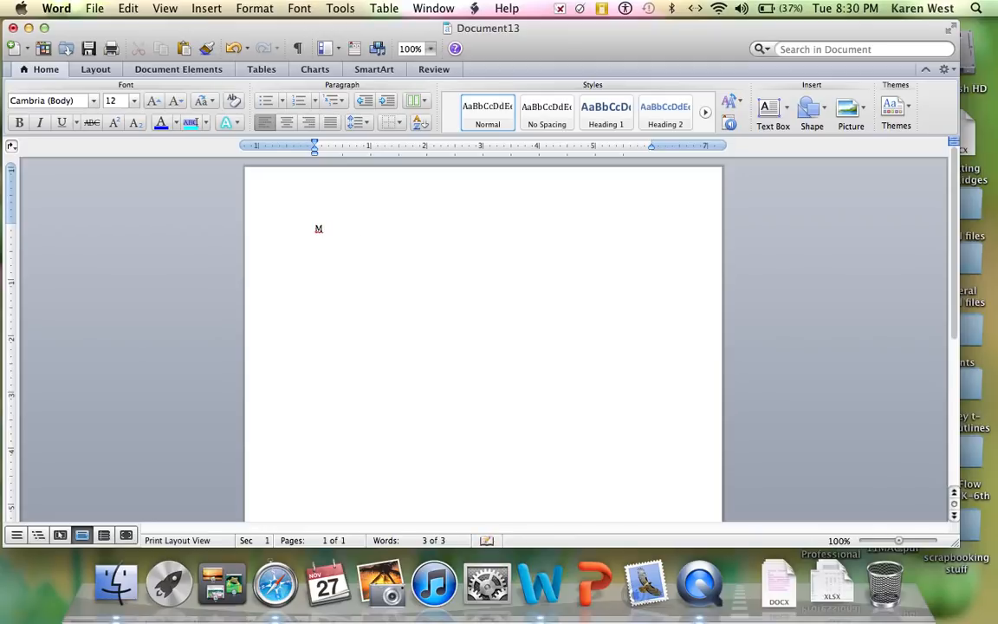
pyautogui.press('backspace')
pyautogui.write('s W')
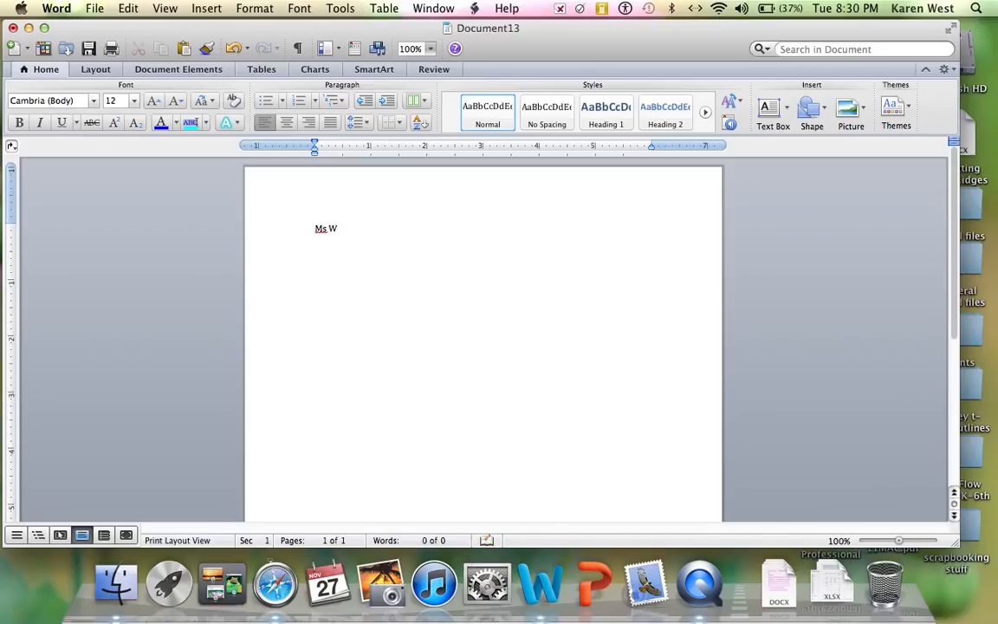
pyautogui.write('est M')
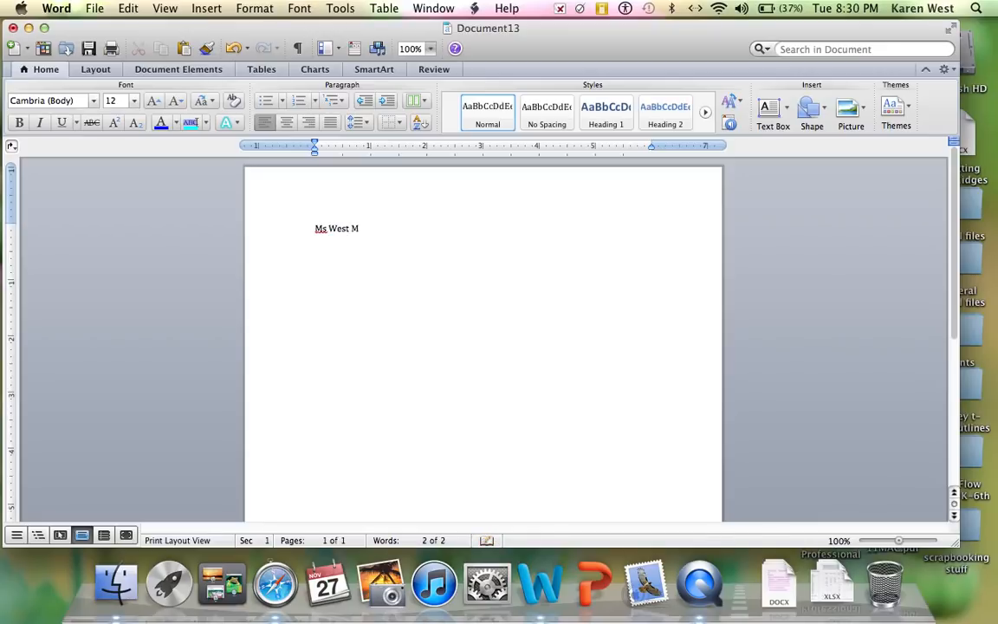
pyautogui.write('s West')
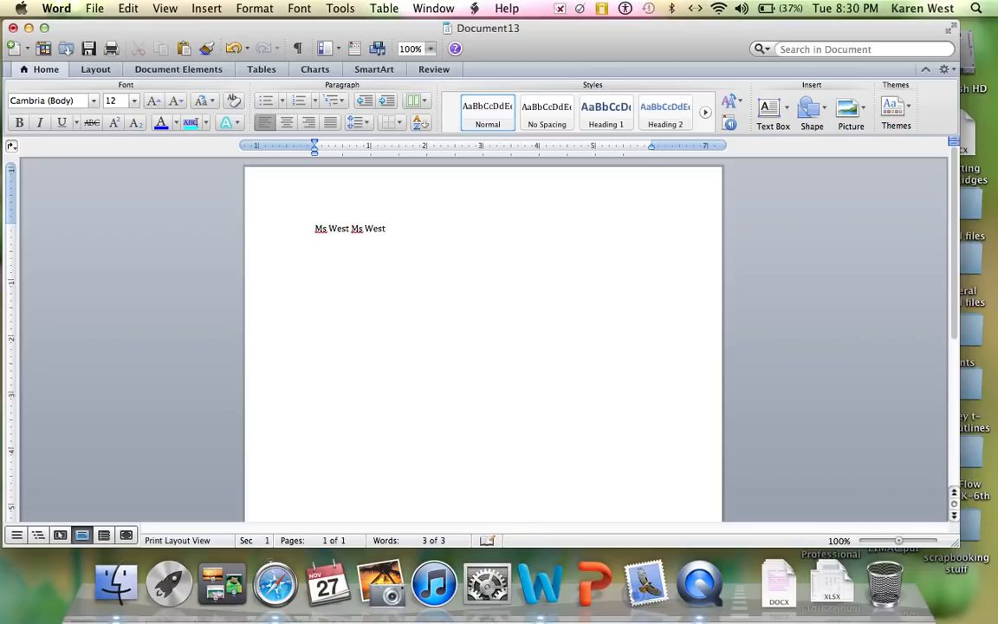